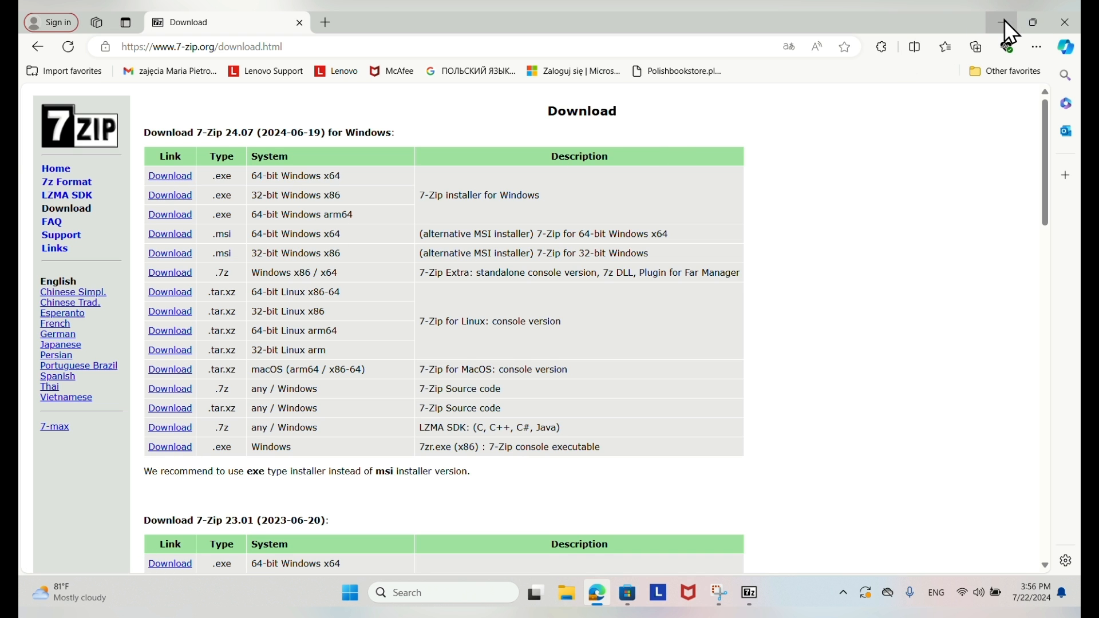
Step: Minimize Microsoft Edge to reveal the desktop with New folder
left_click(1002, 21)
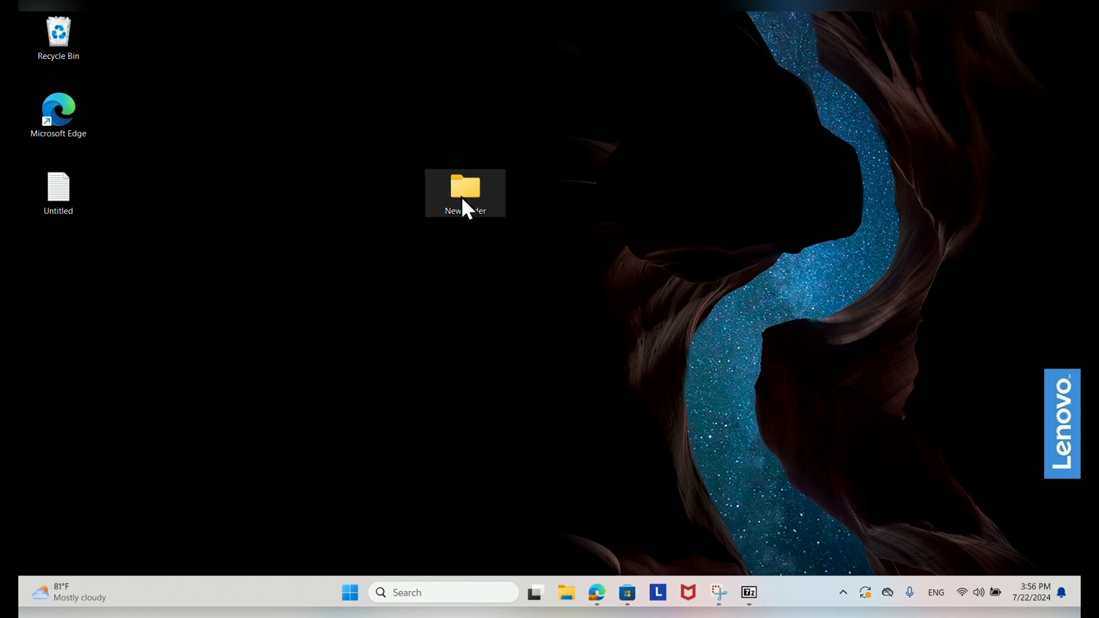
Step: Compress New folder into a password-protected 7z archive using 7-Zip's Add to archive
right_click(465, 193)
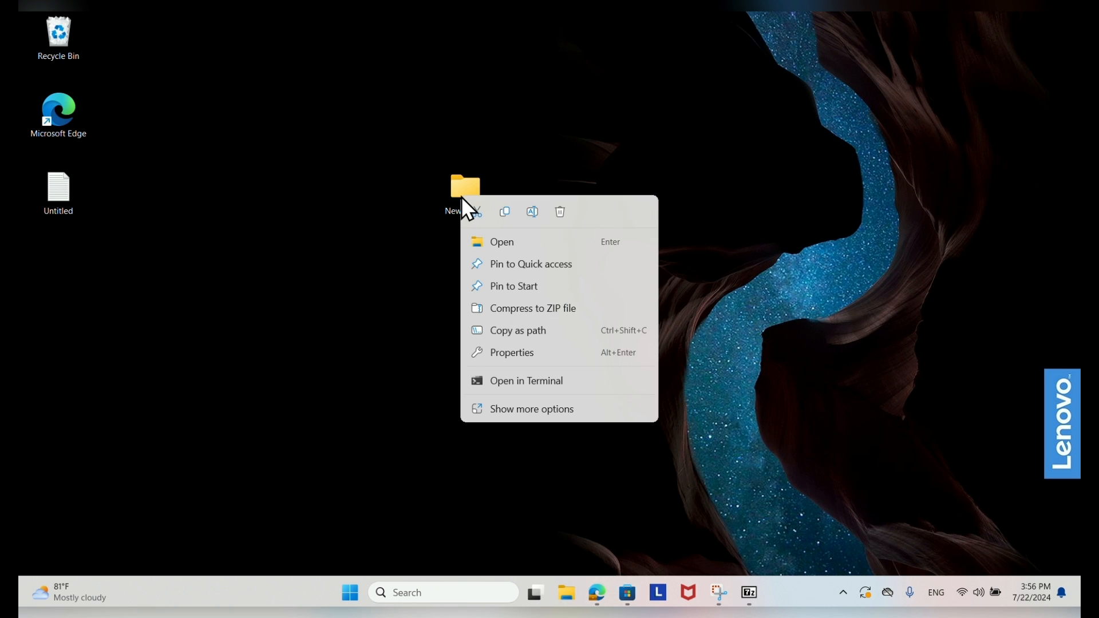
mouse_move(477, 253)
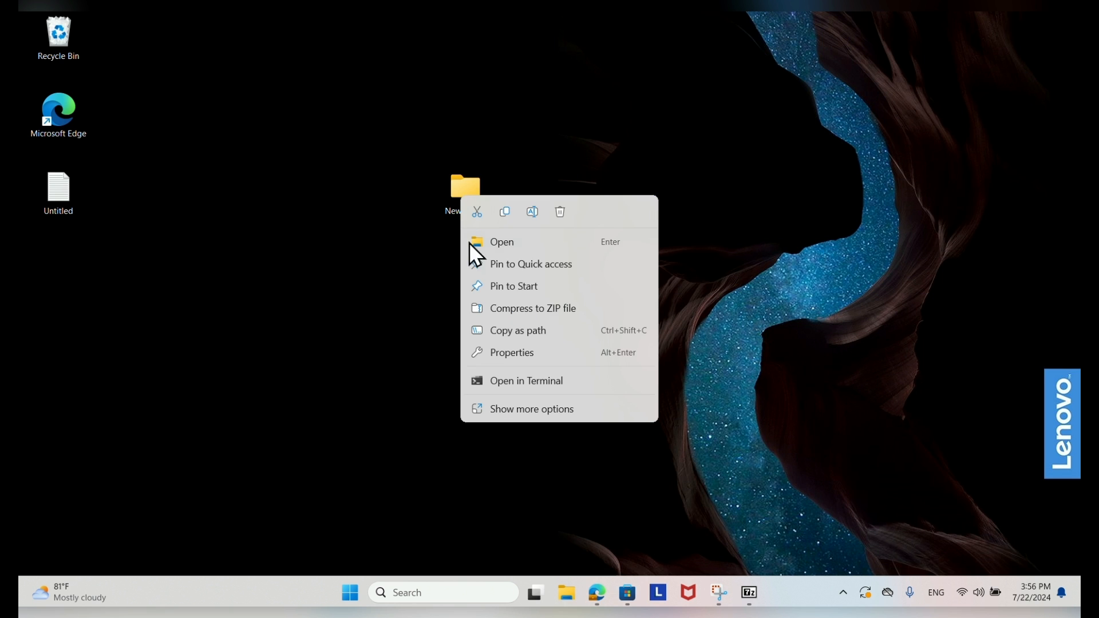
left_click(531, 409)
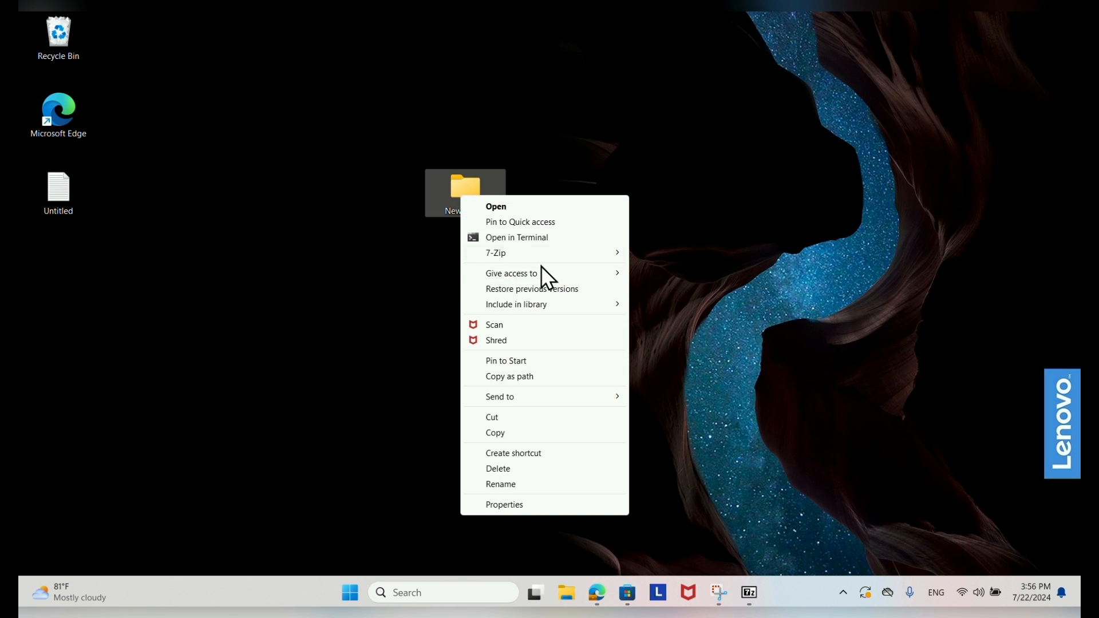
left_click(494, 252)
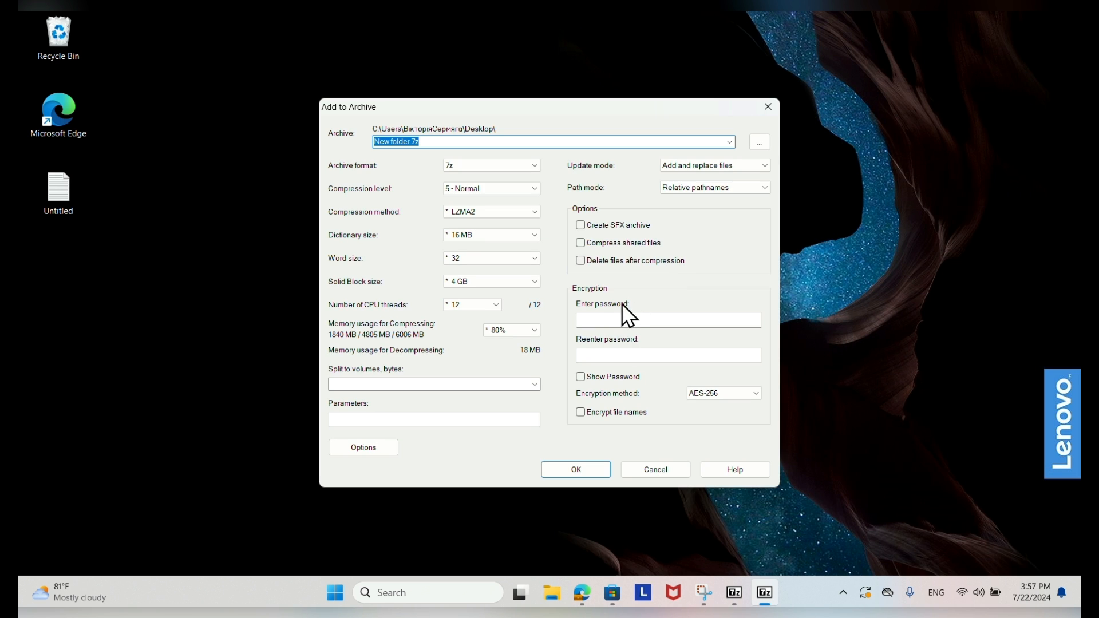
type("***")
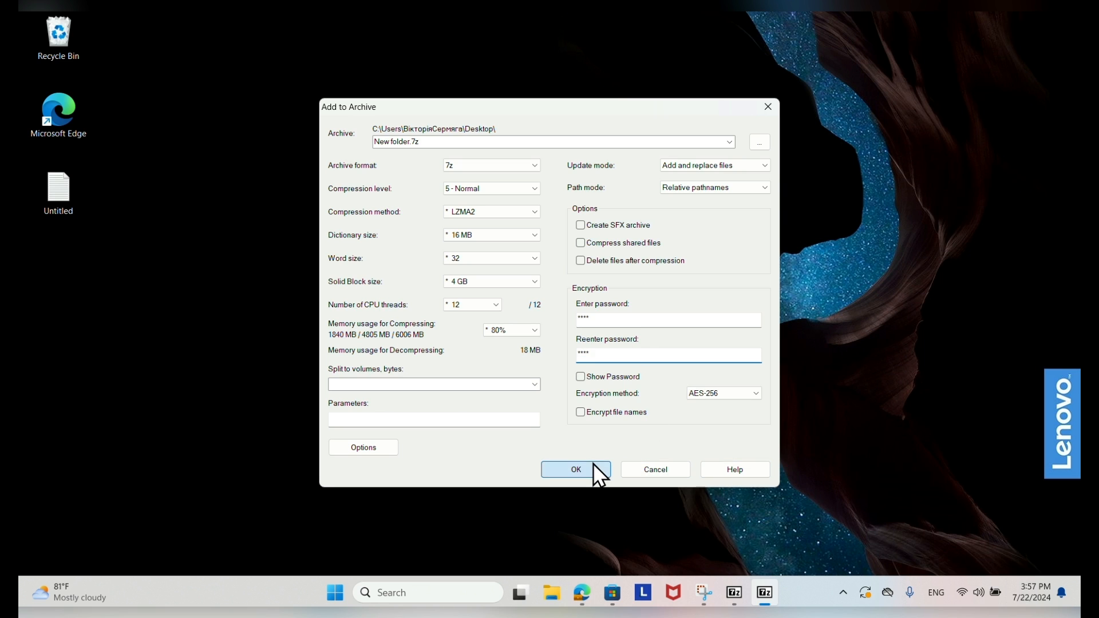
left_click(575, 469)
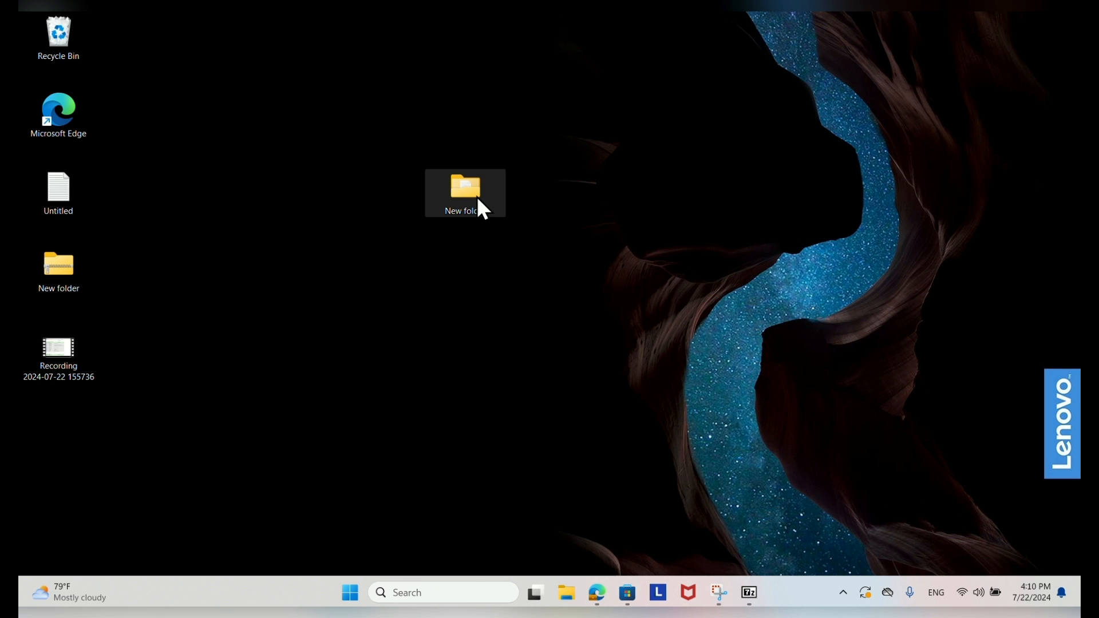
Step: Tick 'Encrypt contents to secure data' in New folder's advanced attributes and confirm
right_click(465, 193)
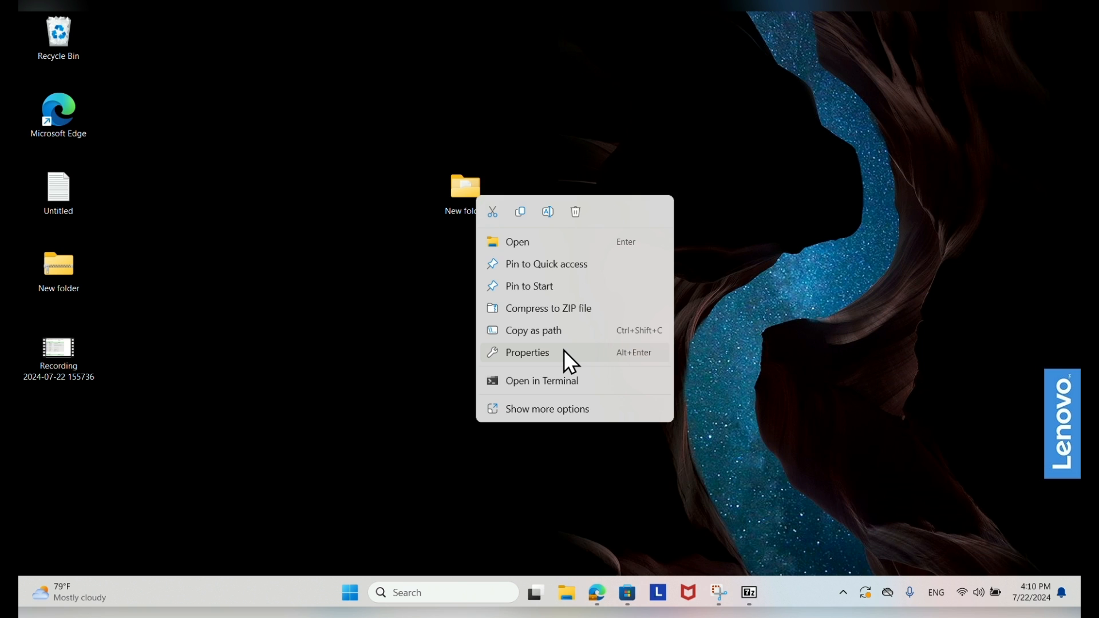
left_click(527, 352)
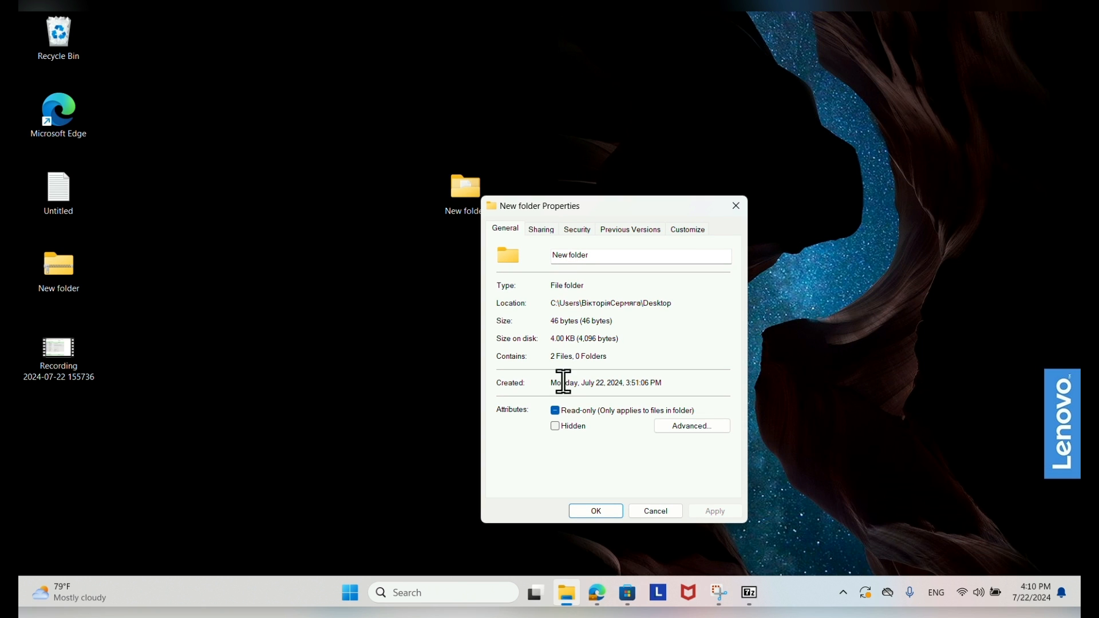
mouse_move(692, 425)
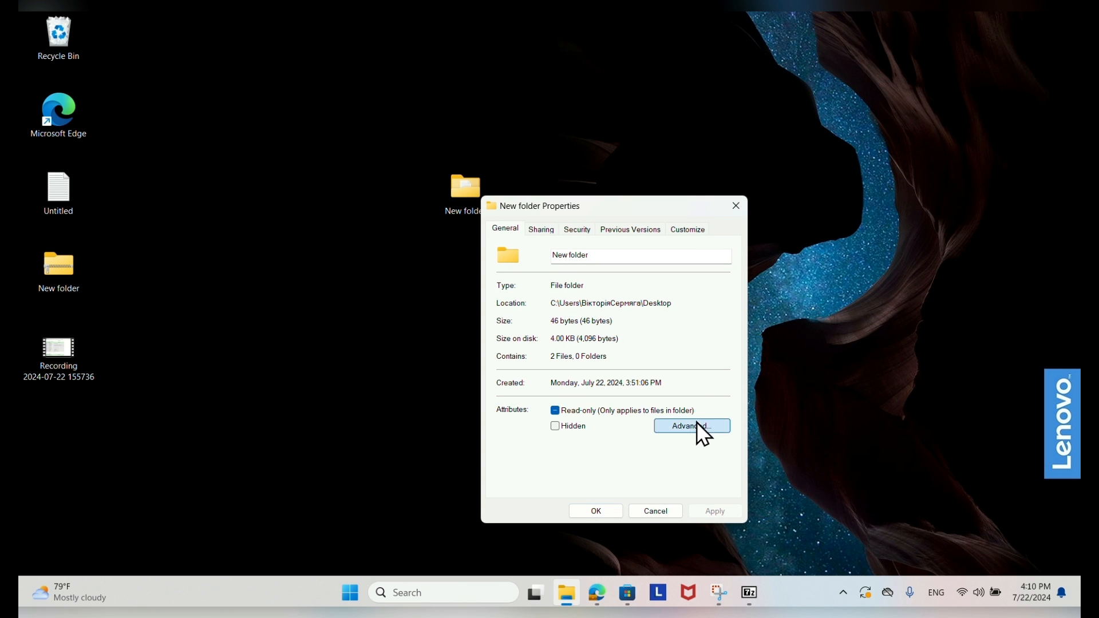
left_click(691, 426)
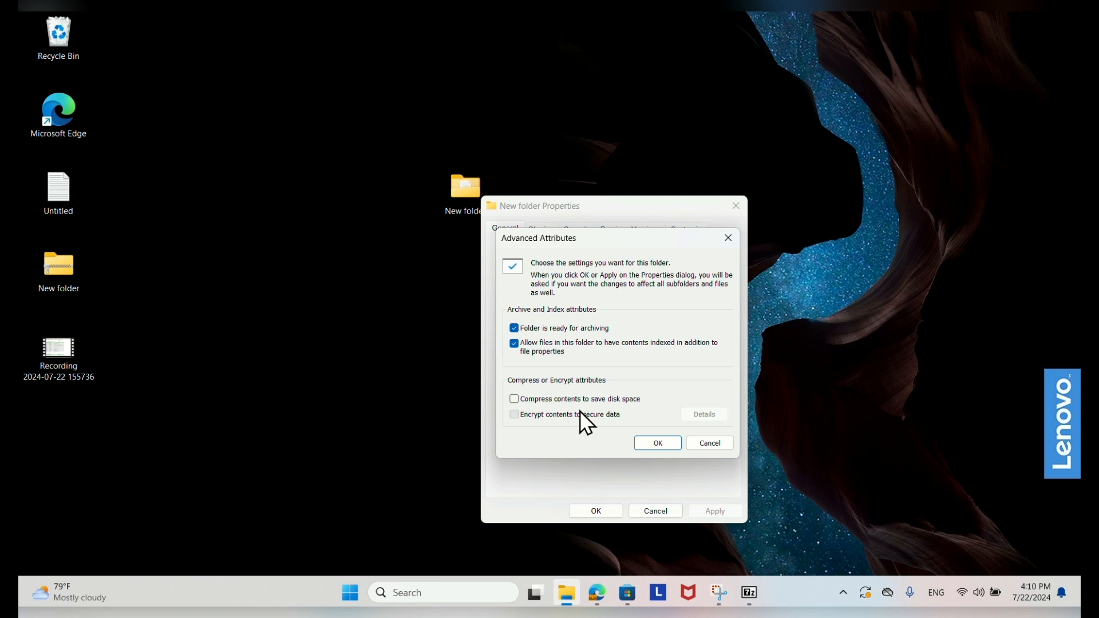
left_click(514, 414)
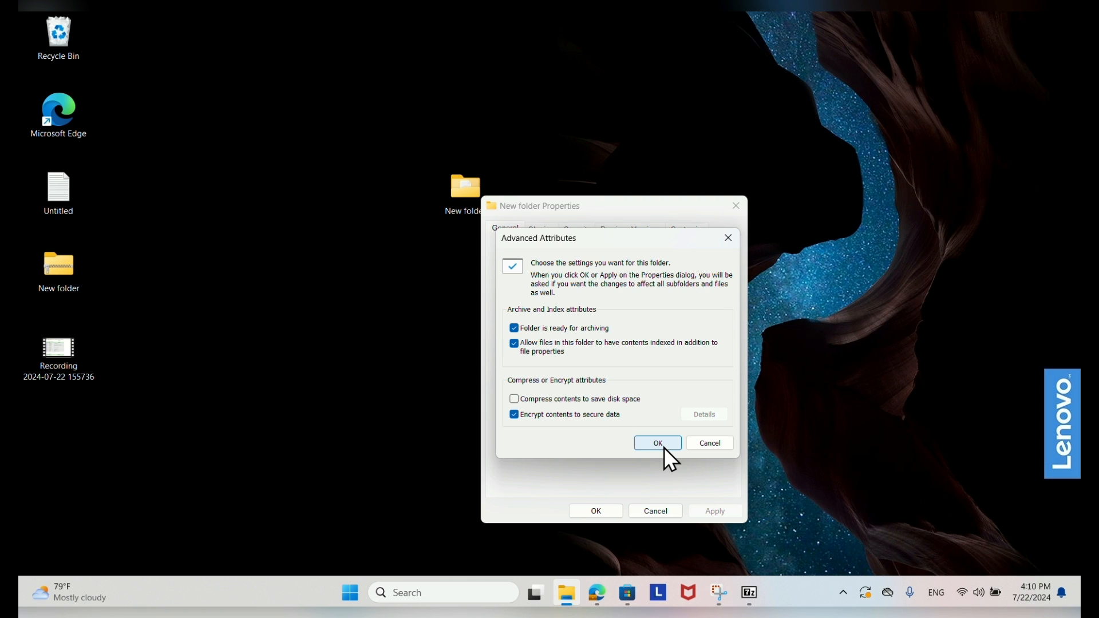
left_click(657, 443)
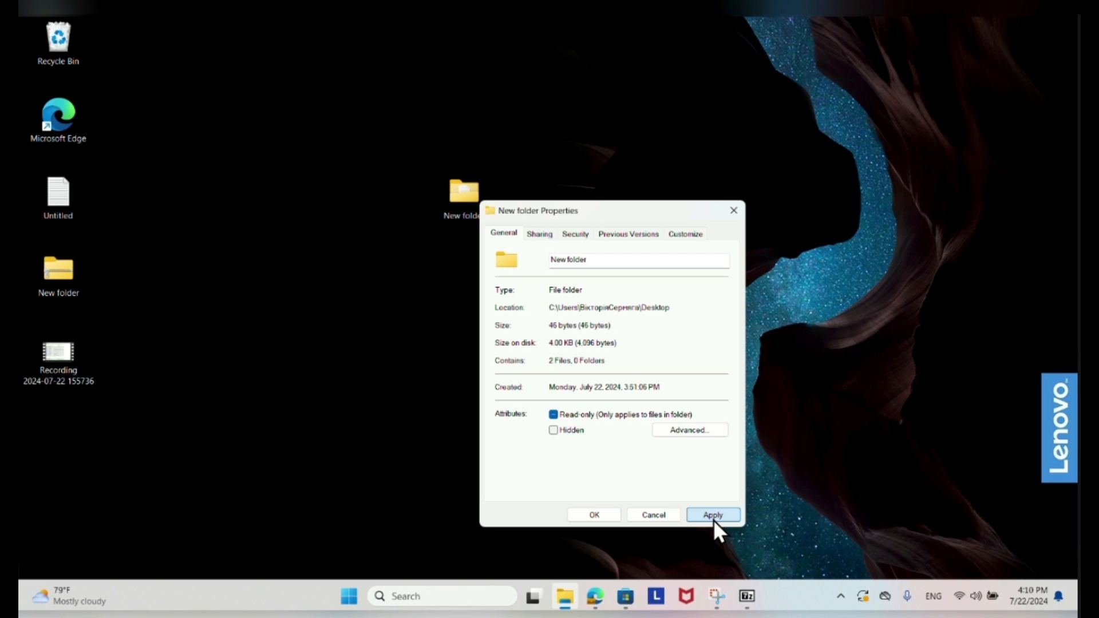
Step: Apply encryption to this folder only, confirm, and close New folder's Properties
left_click(712, 514)
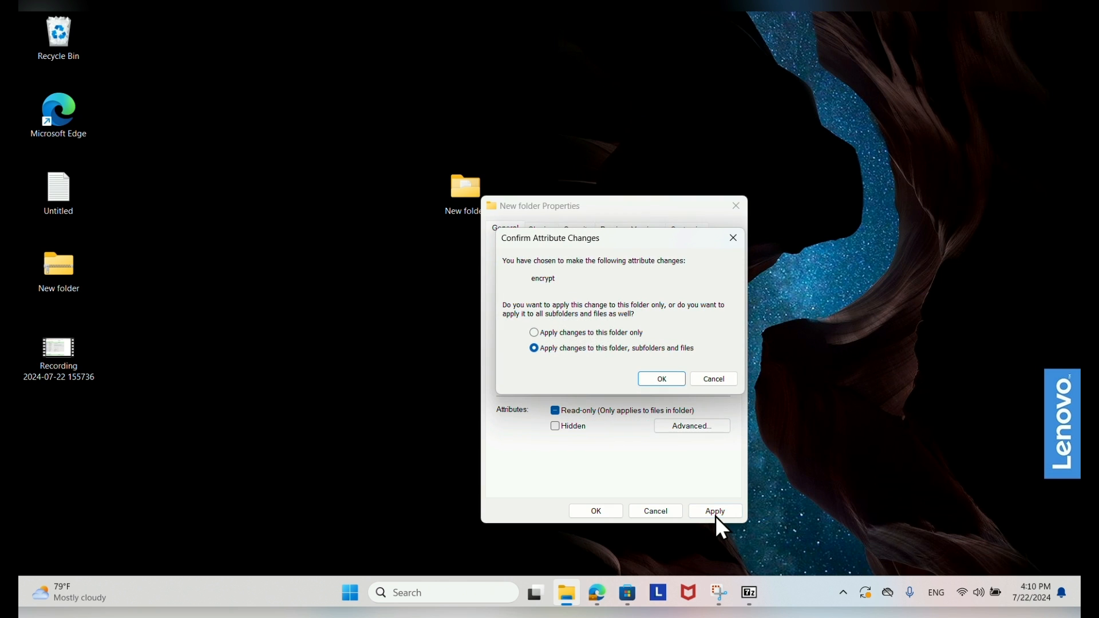
mouse_move(645, 410)
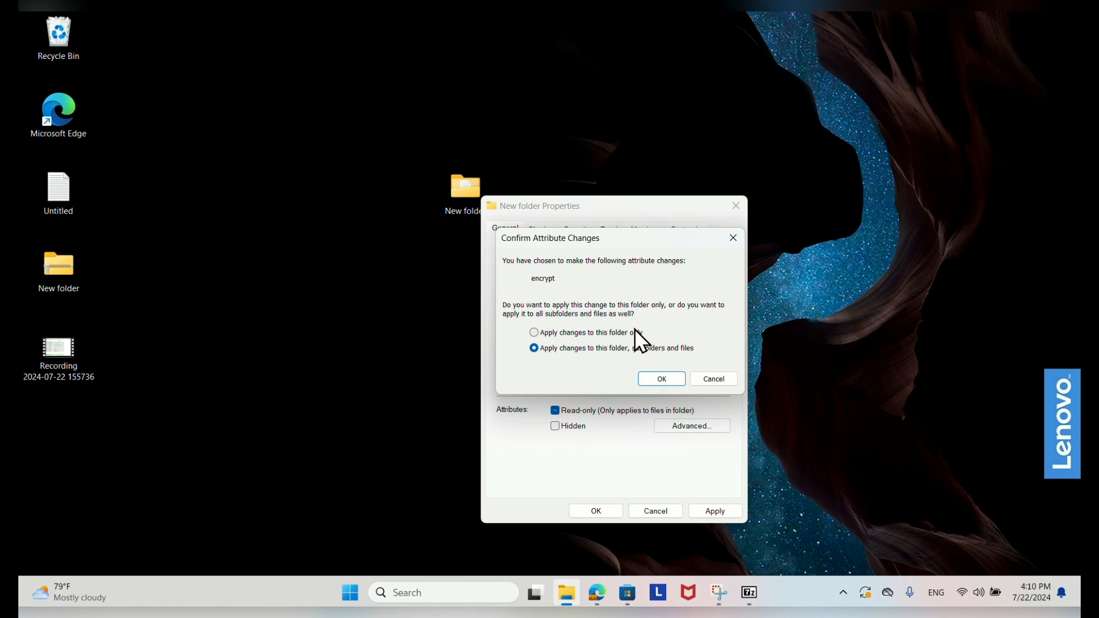
left_click(534, 332)
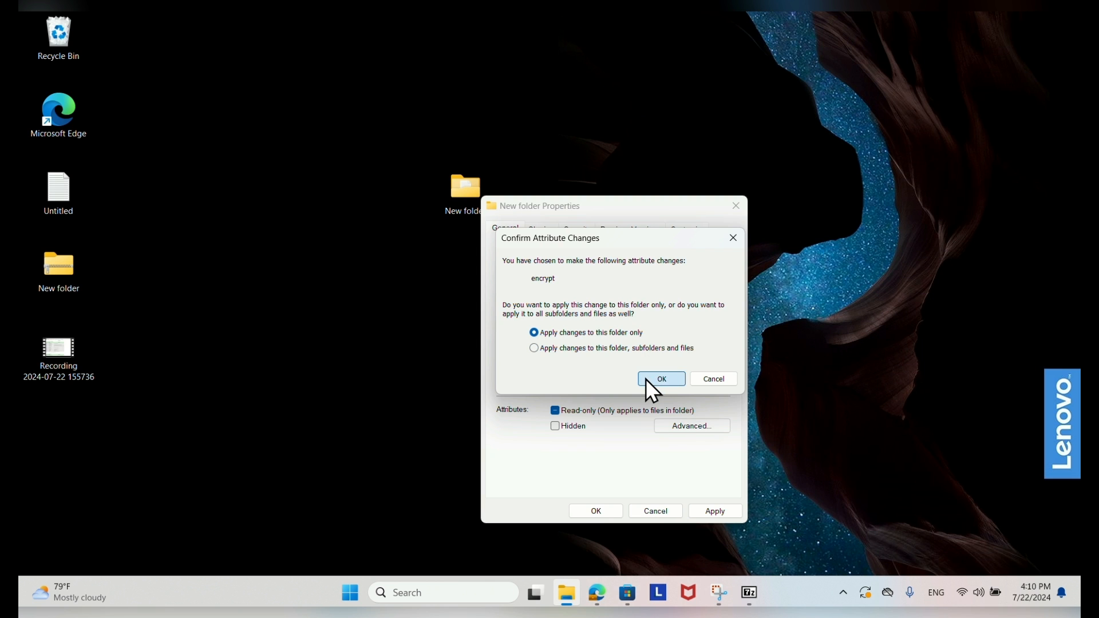
left_click(660, 379)
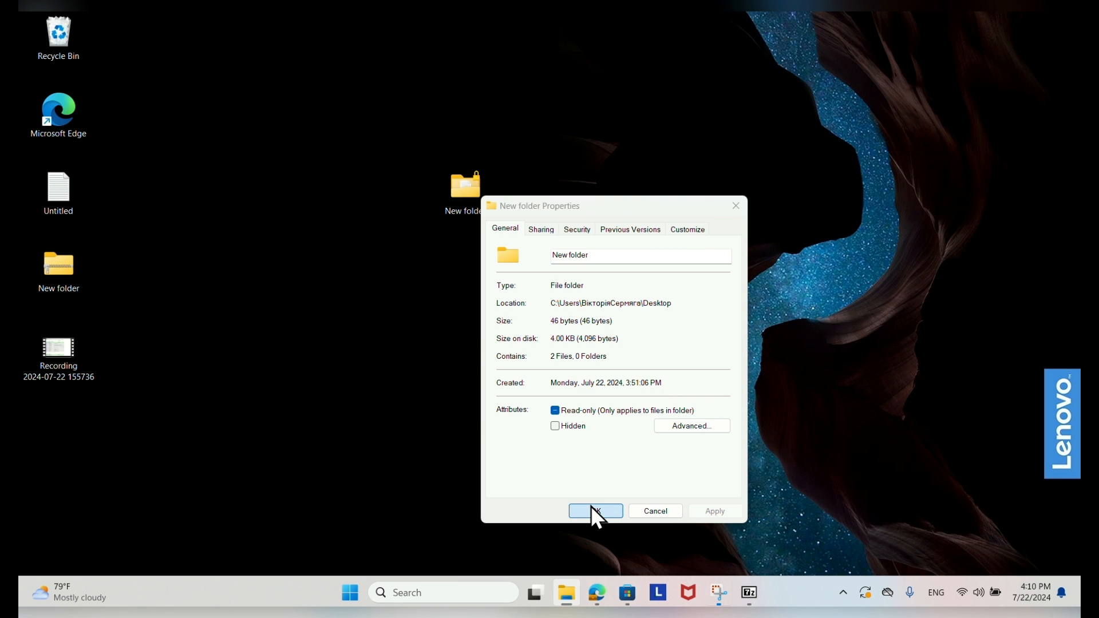
left_click(595, 511)
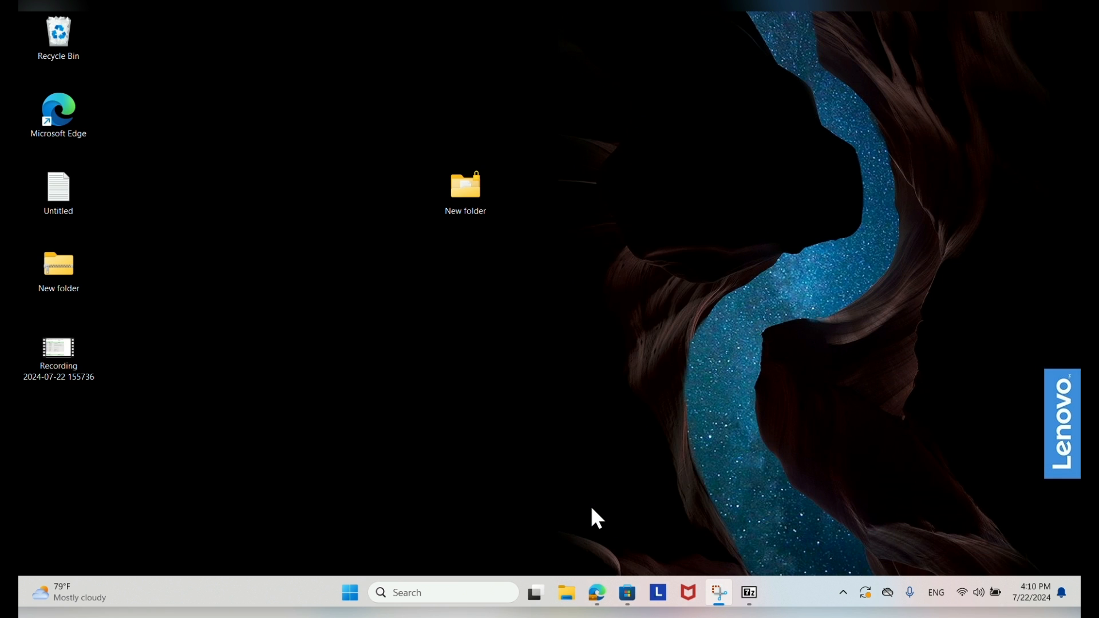
mouse_move(596, 499)
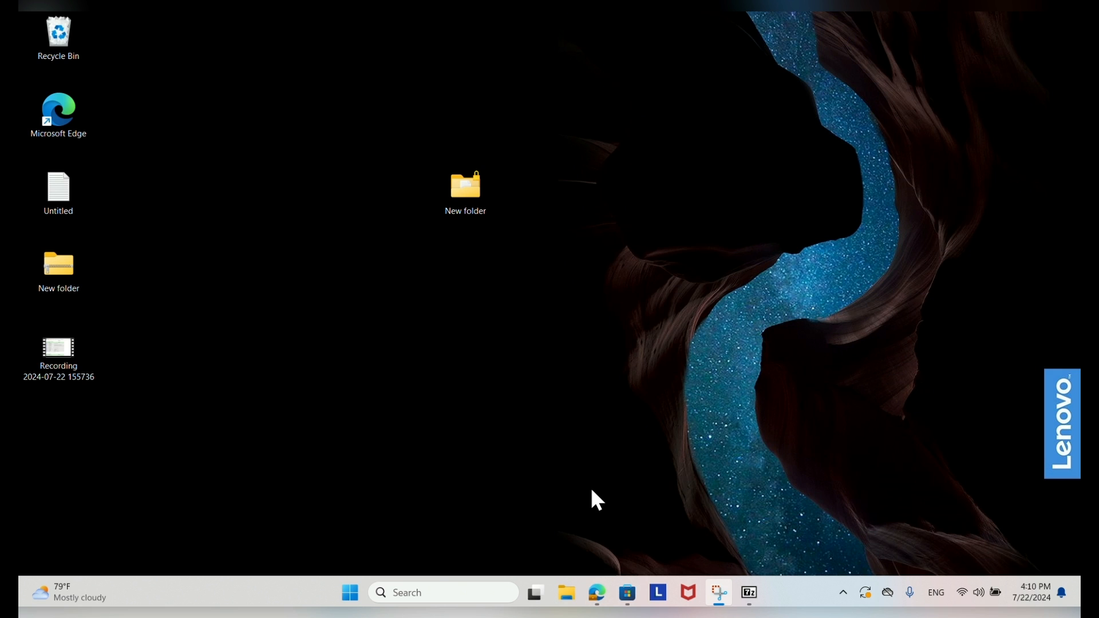
mouse_move(684, 143)
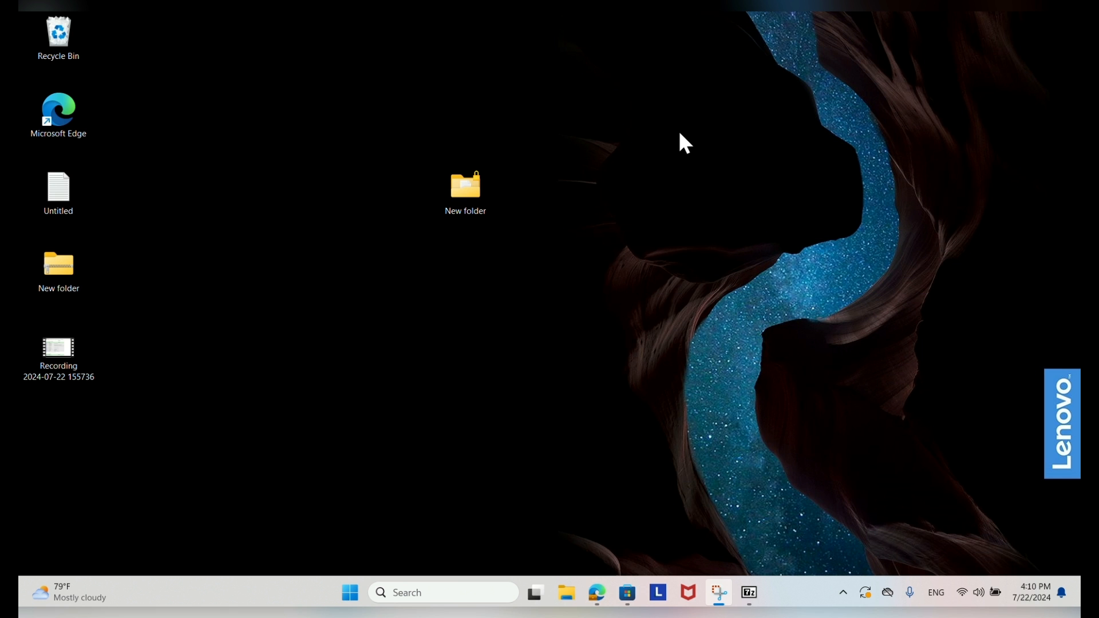
mouse_move(622, 35)
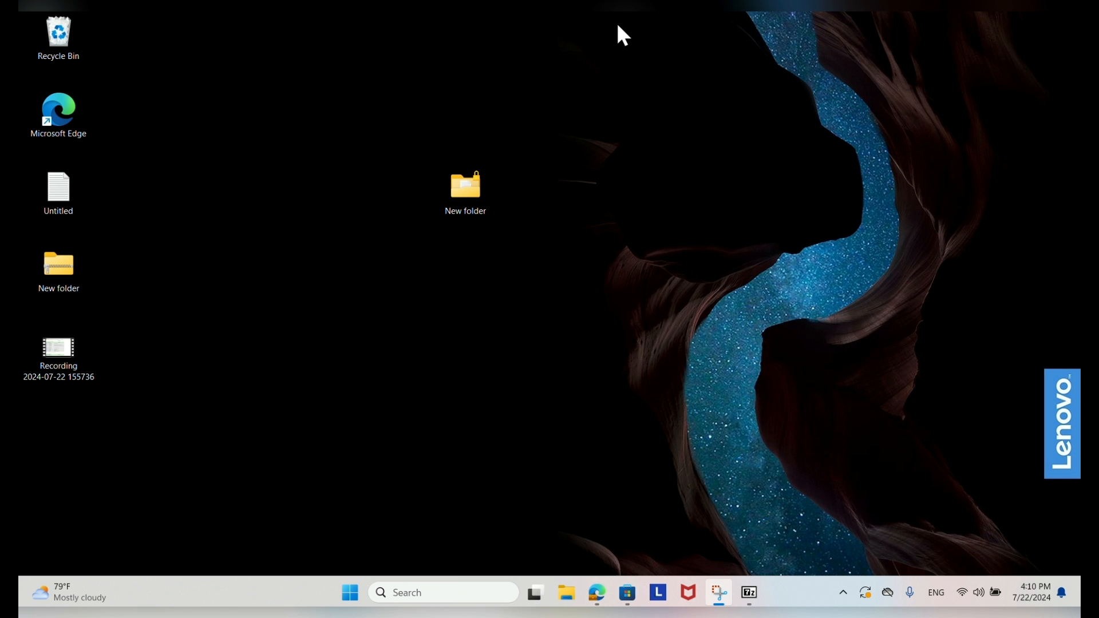
mouse_move(604, 57)
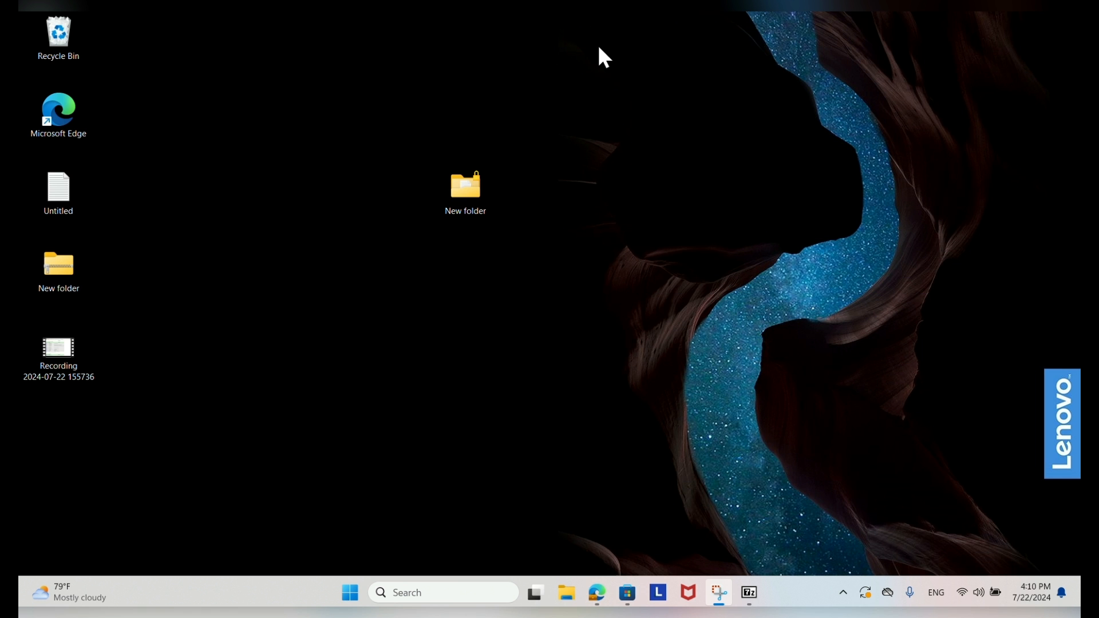